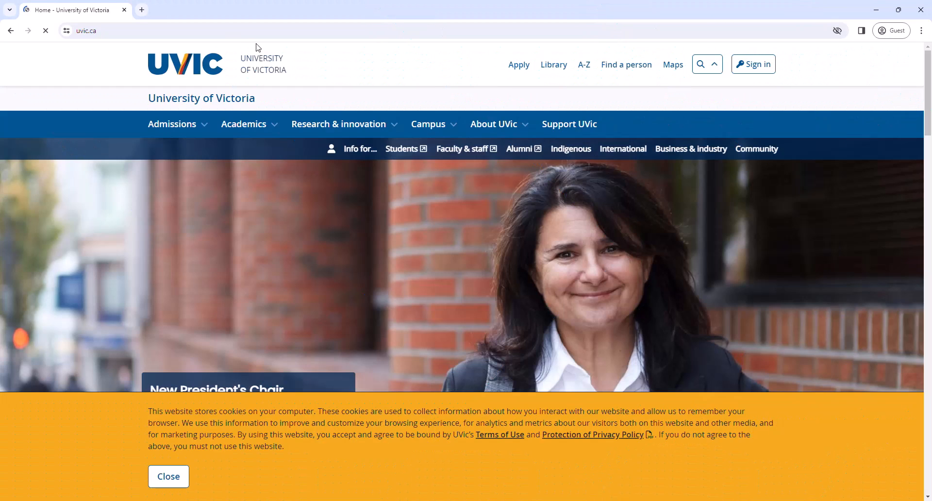
# Sign in to UVic with the NetLink ID and passphrase, then answer the Duo device prompt.
pyautogui.click(753, 64)
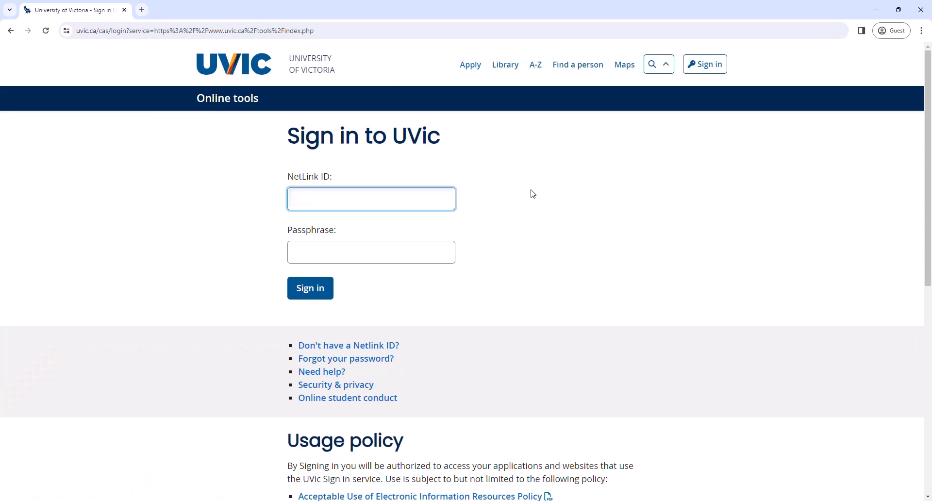
pyautogui.write('•••')
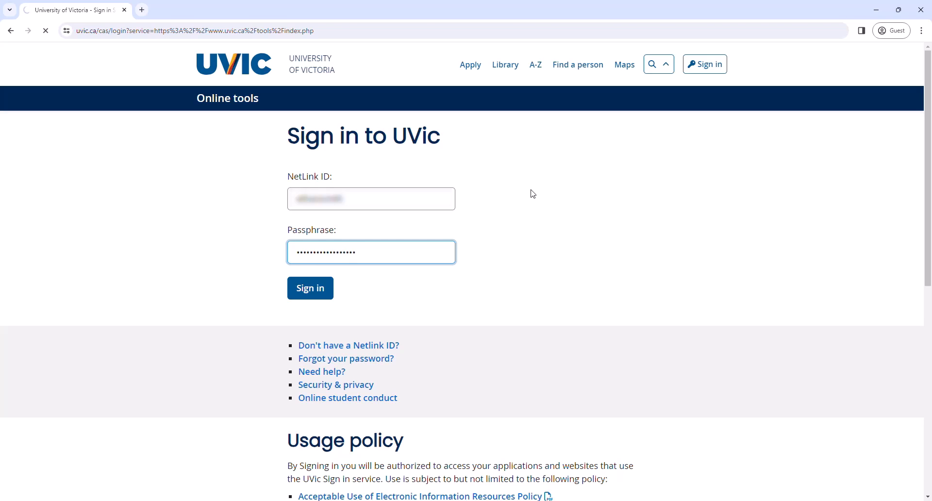
pyautogui.click(309, 288)
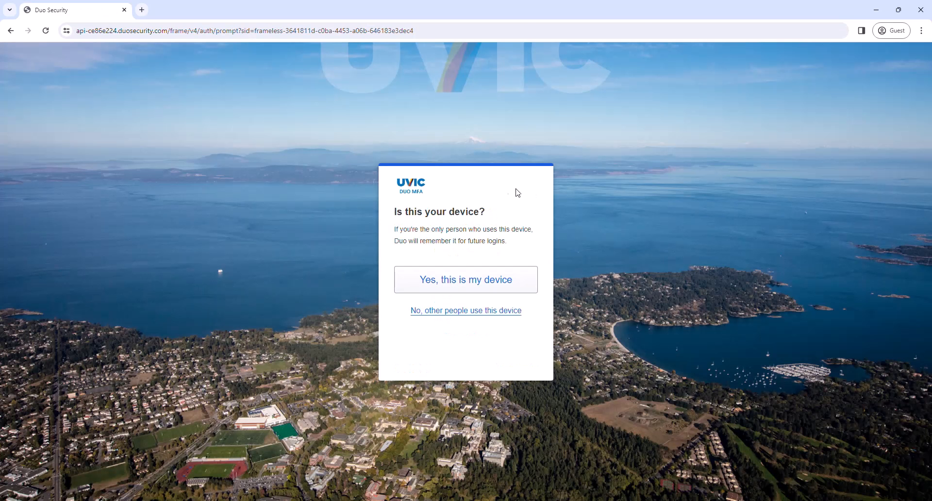
pyautogui.click(465, 279)
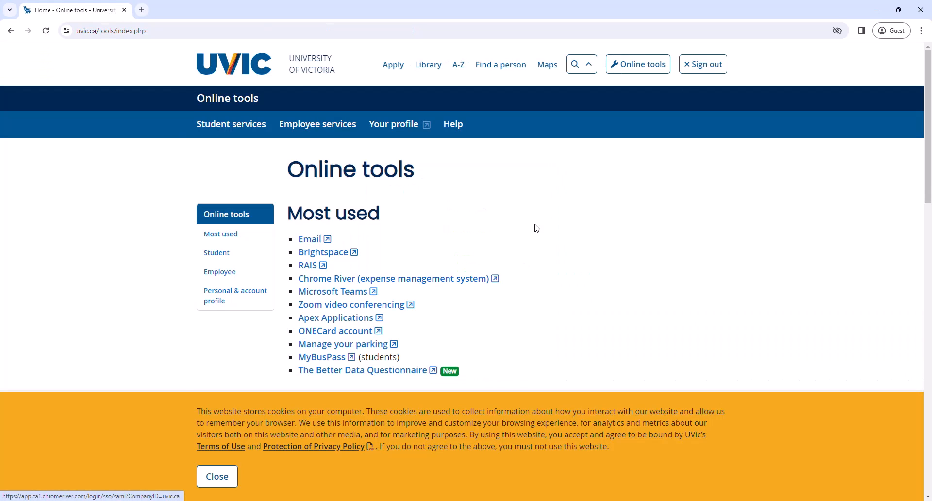
# Dismiss the cookie notice and open Multi factor authentication (MFA) under Personal & account profile.
pyautogui.click(216, 476)
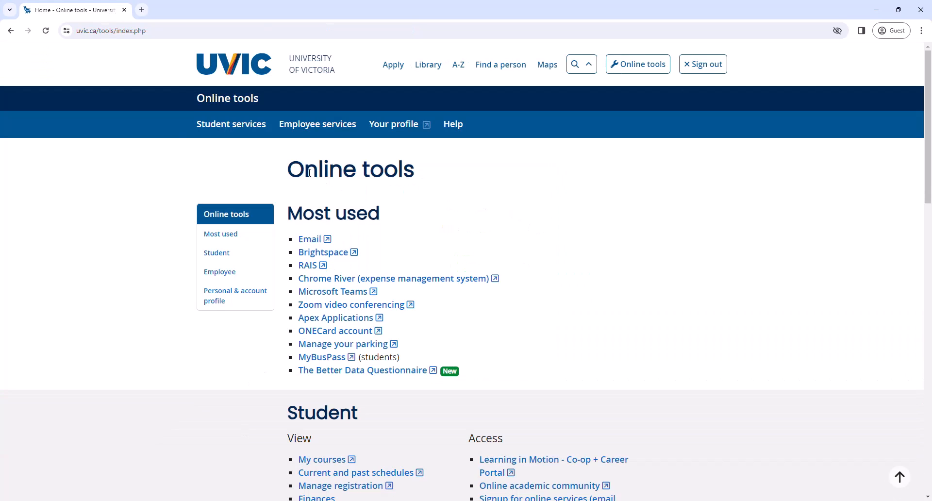
pyautogui.moveTo(425, 222)
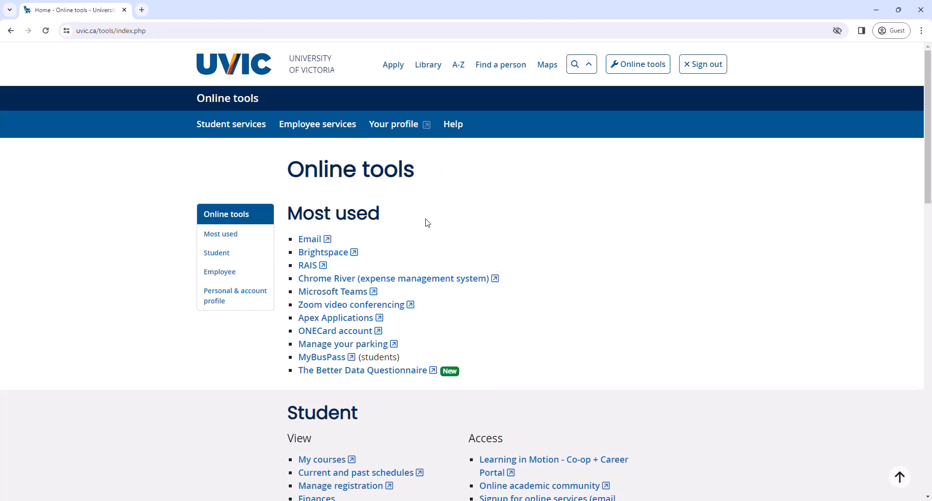
pyautogui.scroll(-3)
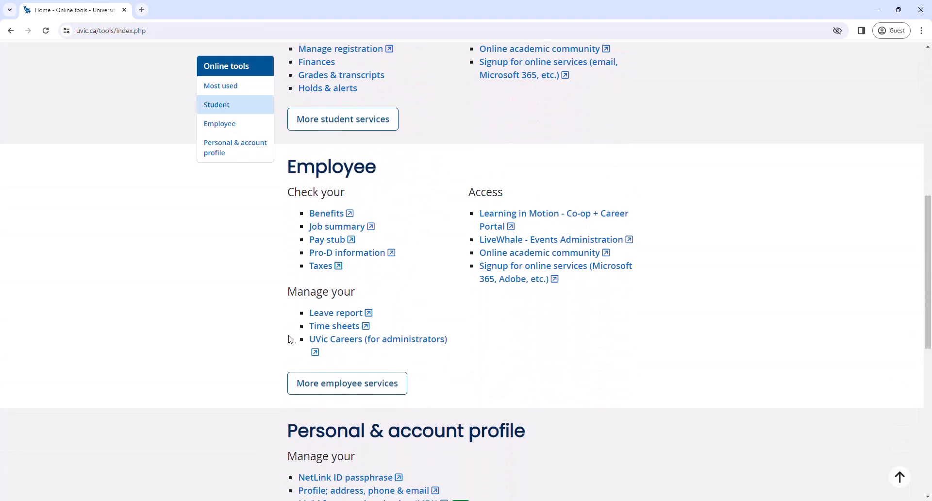
pyautogui.scroll(-3)
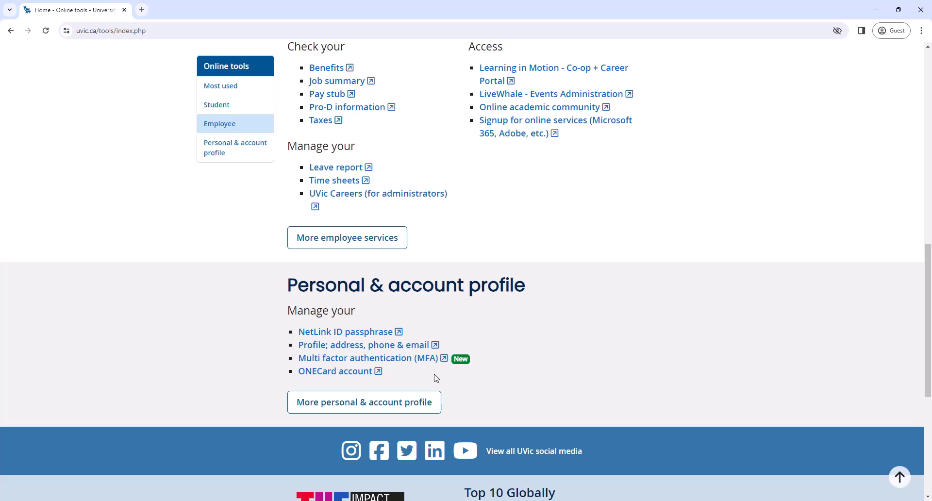
pyautogui.moveTo(446, 369)
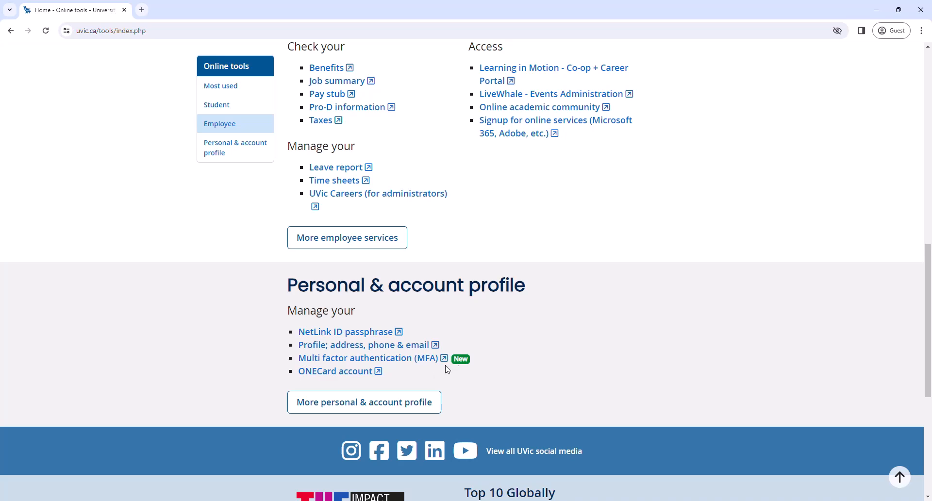
pyautogui.doubleClick(367, 357)
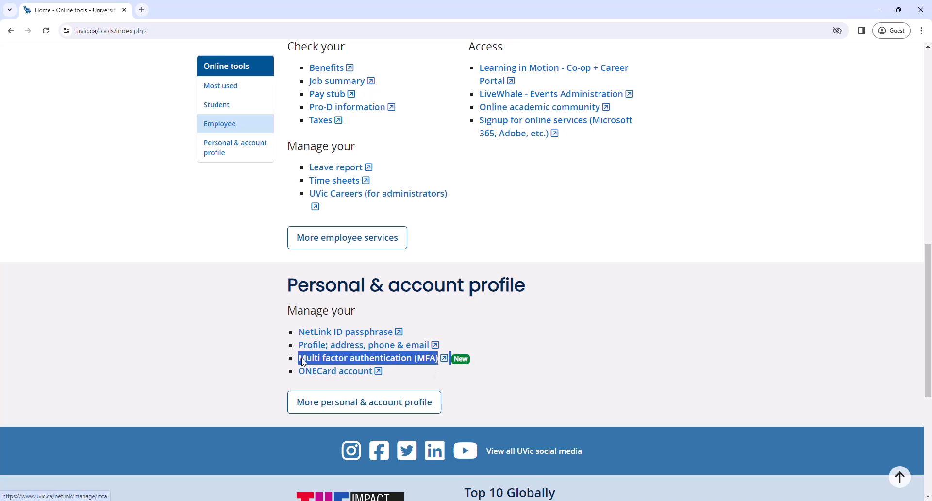
pyautogui.click(365, 358)
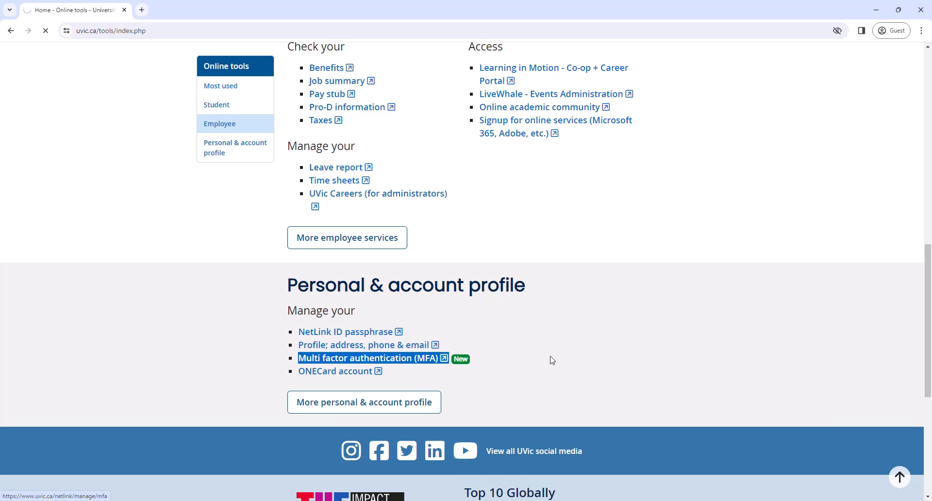
pyautogui.click(368, 357)
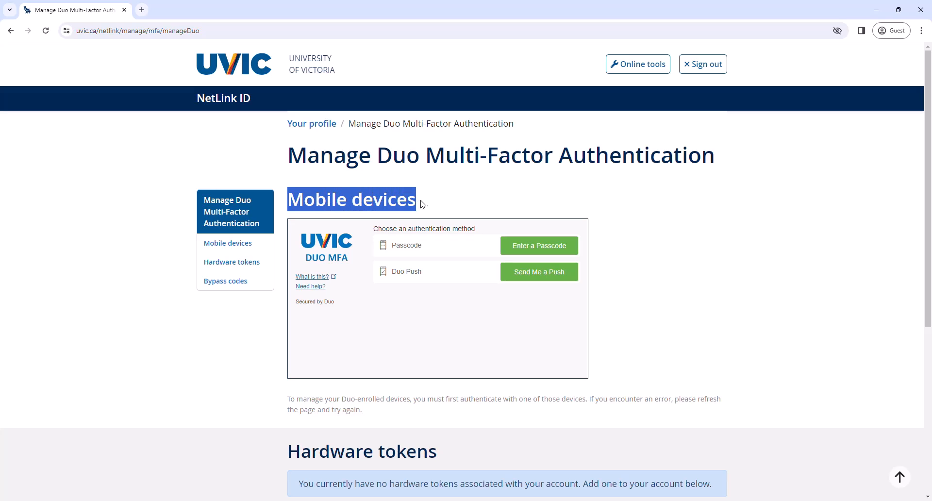
# Scroll down to the Bypass codes section and open Manage Bypass Code(s).
pyautogui.scroll(-3)
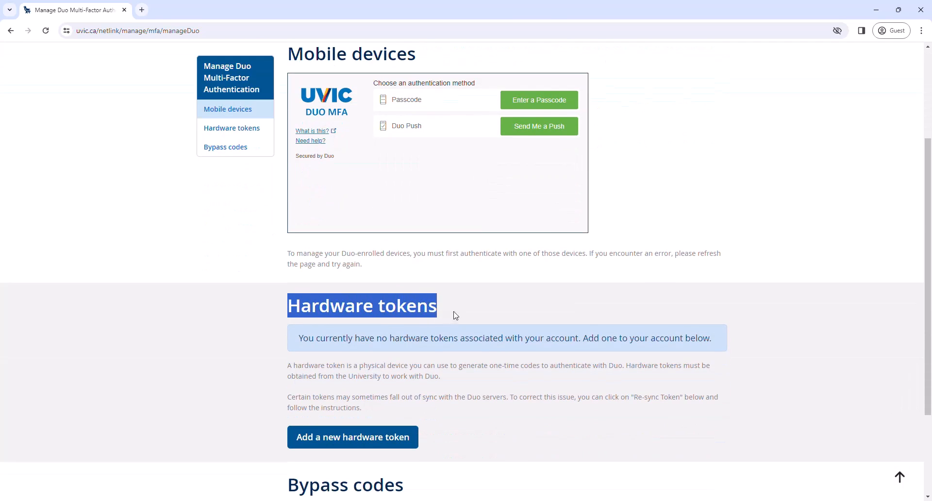
pyautogui.scroll(-3)
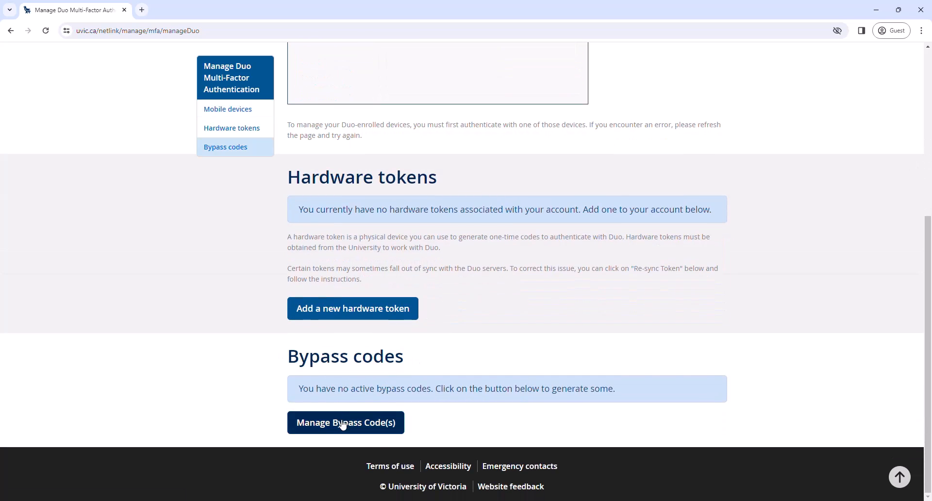
pyautogui.click(345, 422)
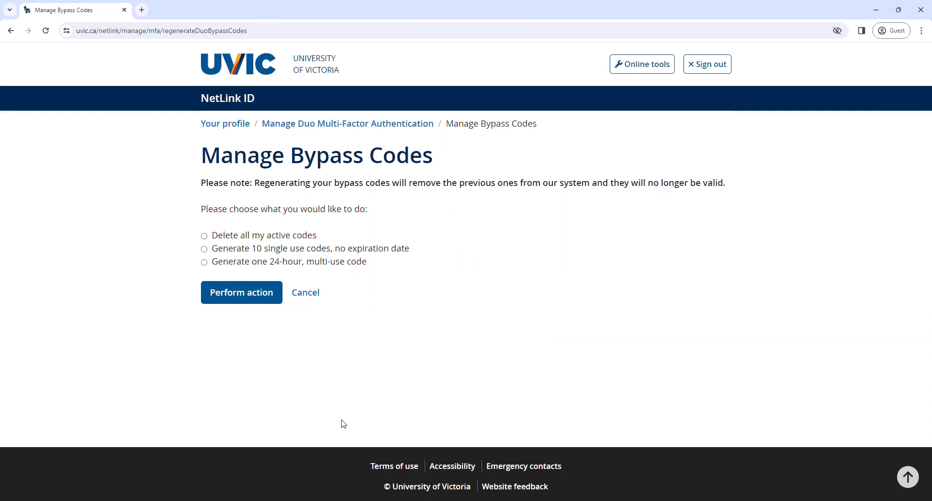
pyautogui.moveTo(371, 390)
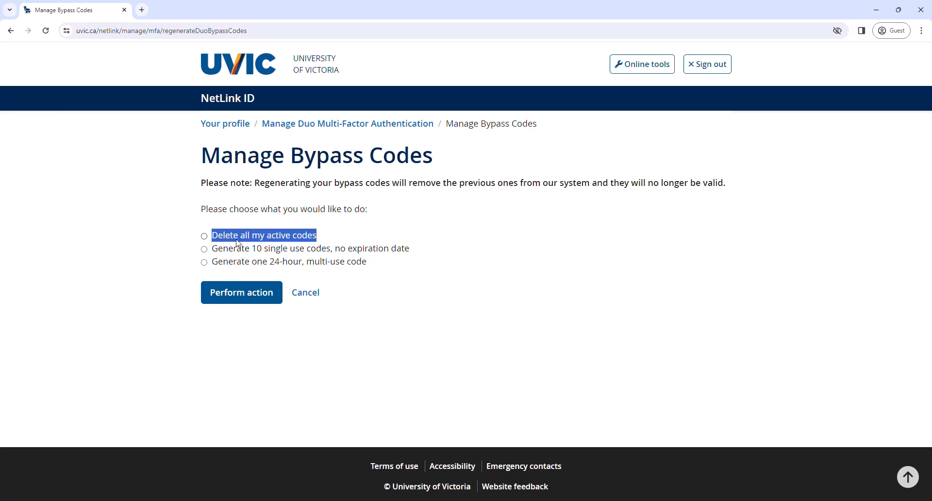
pyautogui.moveTo(320, 242)
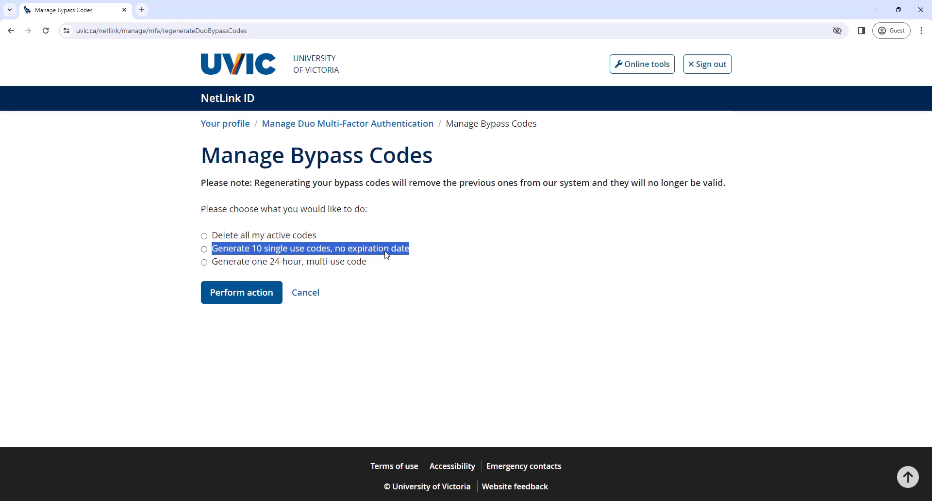
pyautogui.moveTo(378, 262)
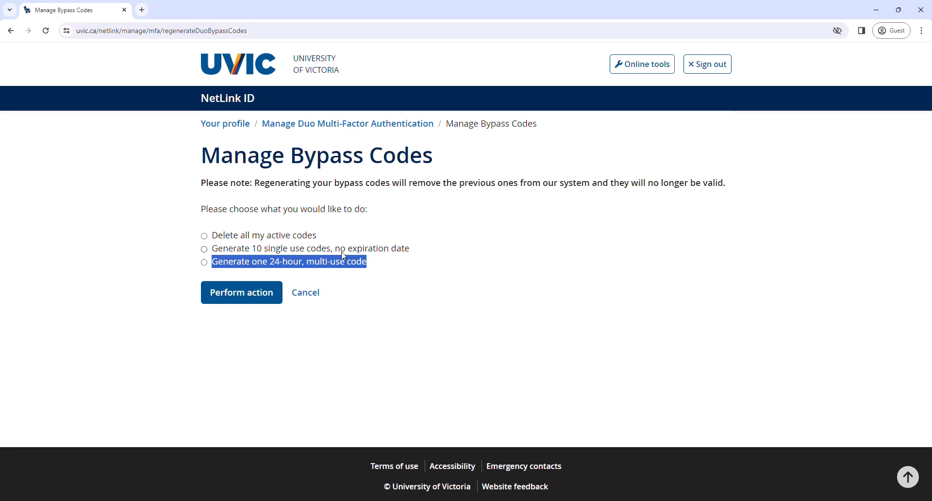
pyautogui.moveTo(382, 264)
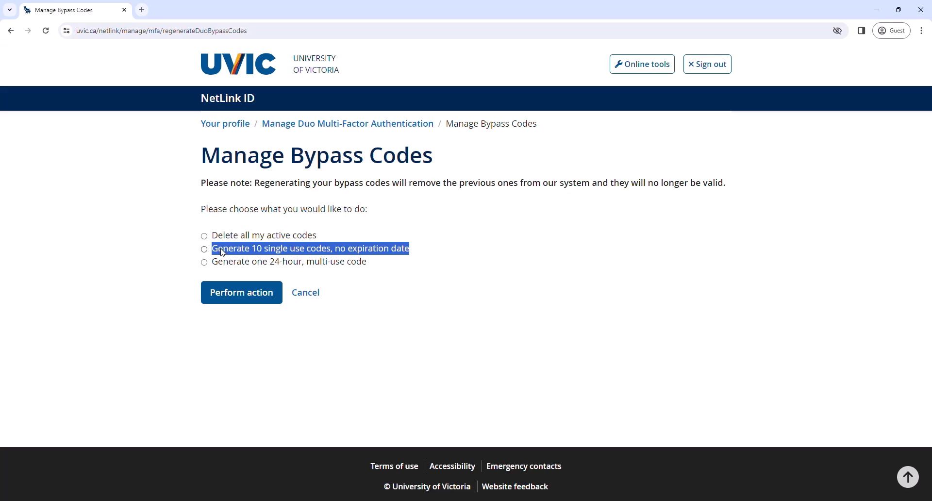
# Generate 10 single-use bypass codes with no expiration date.
pyautogui.click(204, 248)
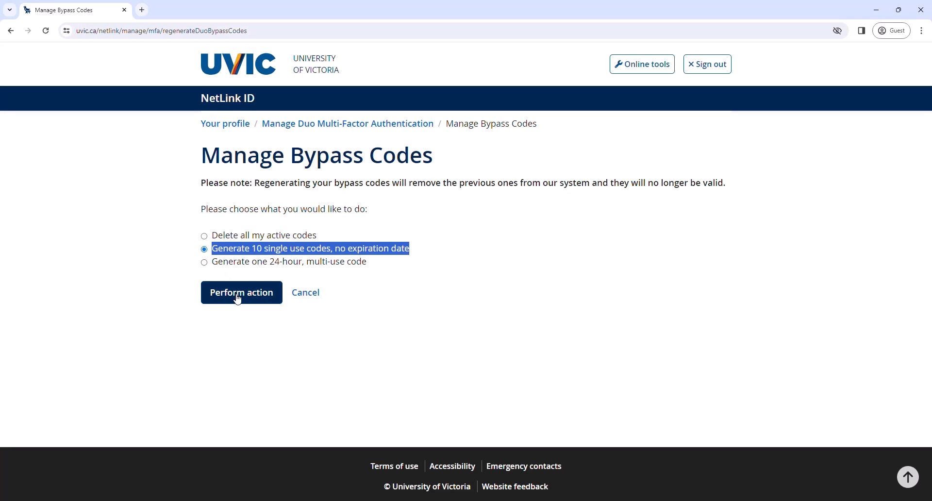
pyautogui.click(240, 291)
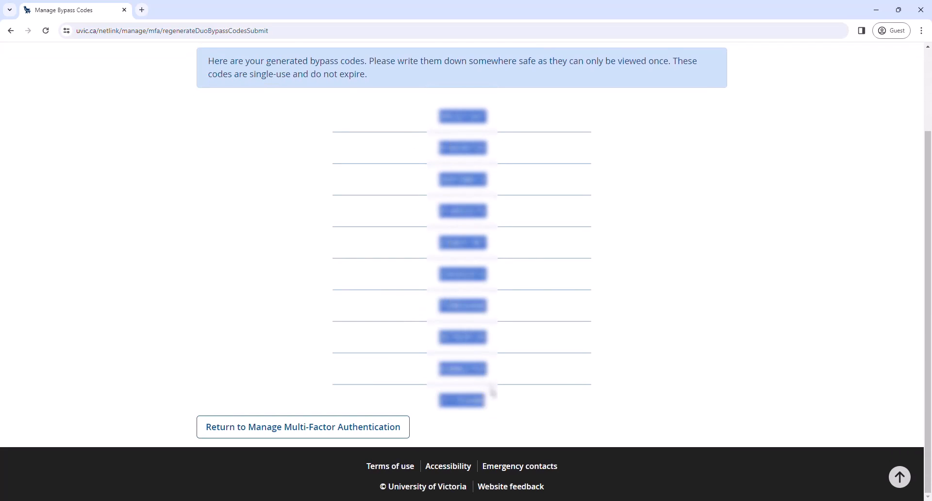
pyautogui.moveTo(518, 398)
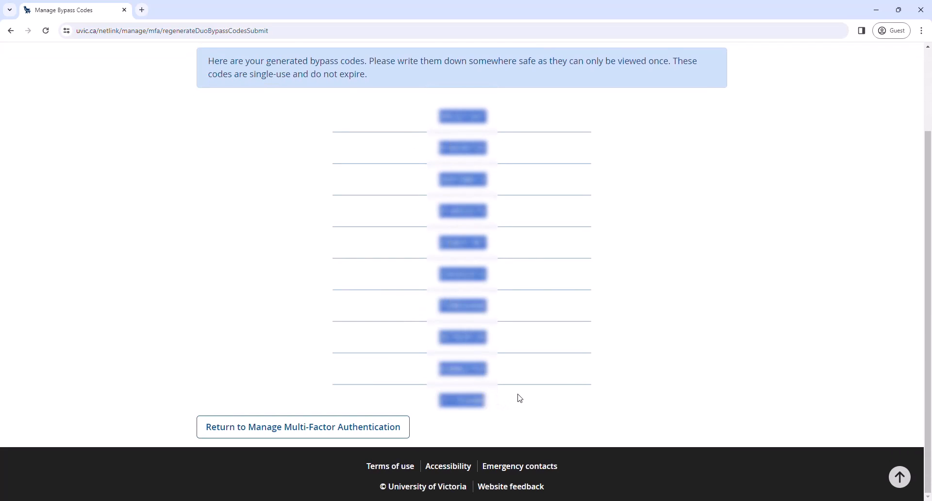
pyautogui.moveTo(525, 410)
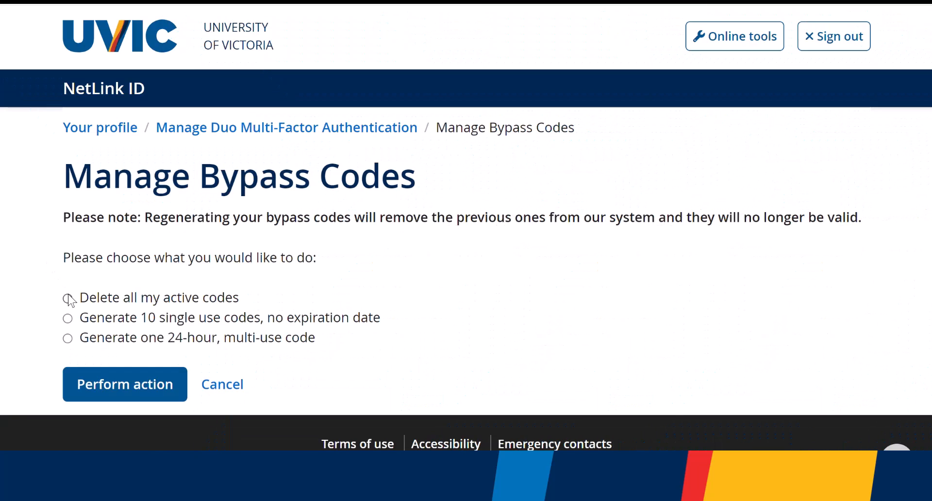
# Run 'Delete all my active codes', then return to the University of Victoria home page.
pyautogui.doubleClick(106, 297)
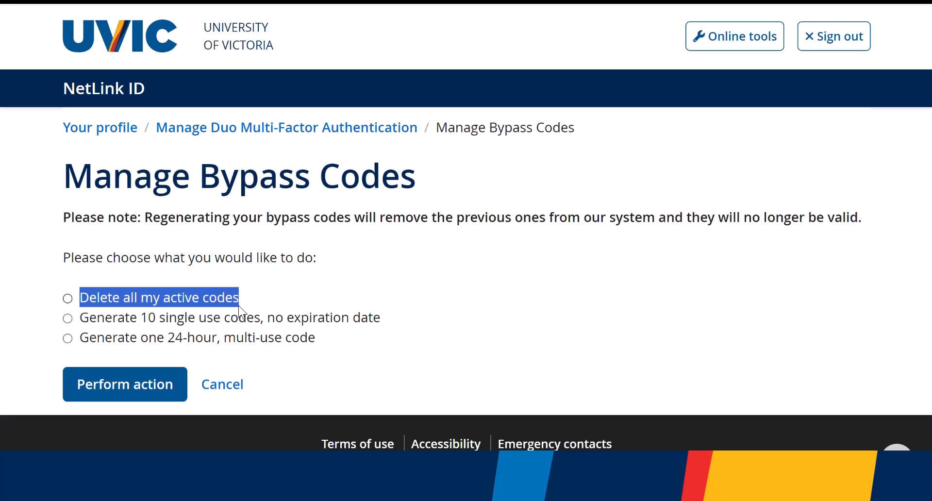
pyautogui.click(68, 297)
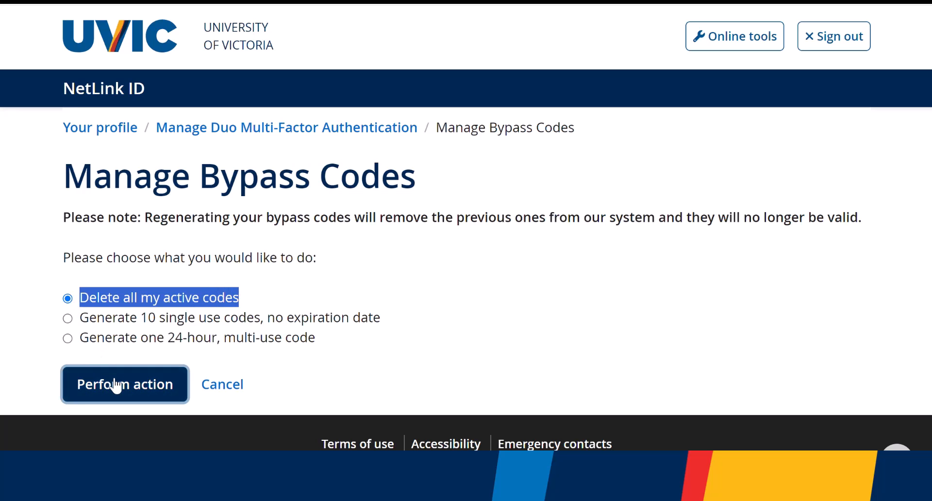
pyautogui.click(124, 384)
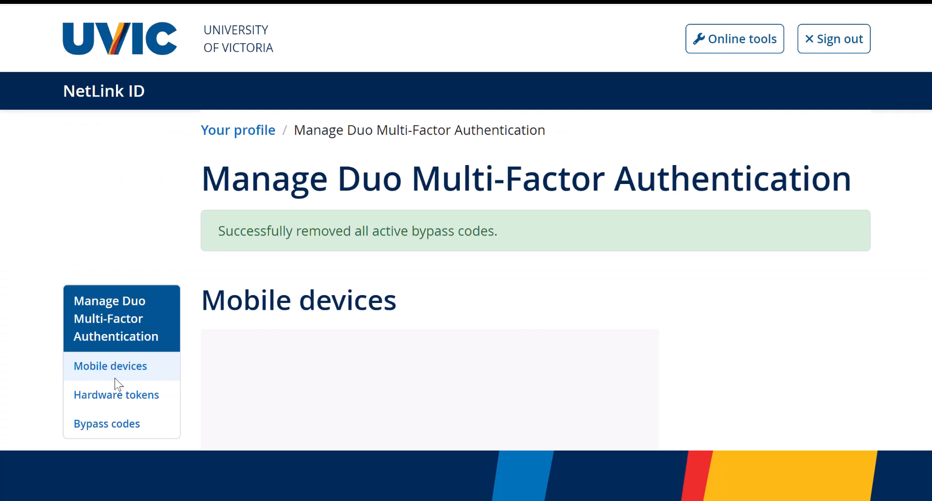
pyautogui.click(833, 38)
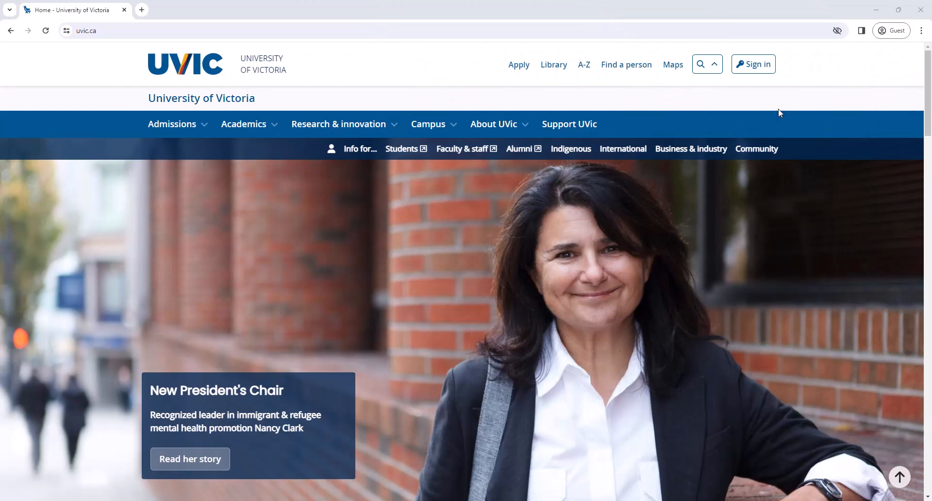
pyautogui.moveTo(739, 106)
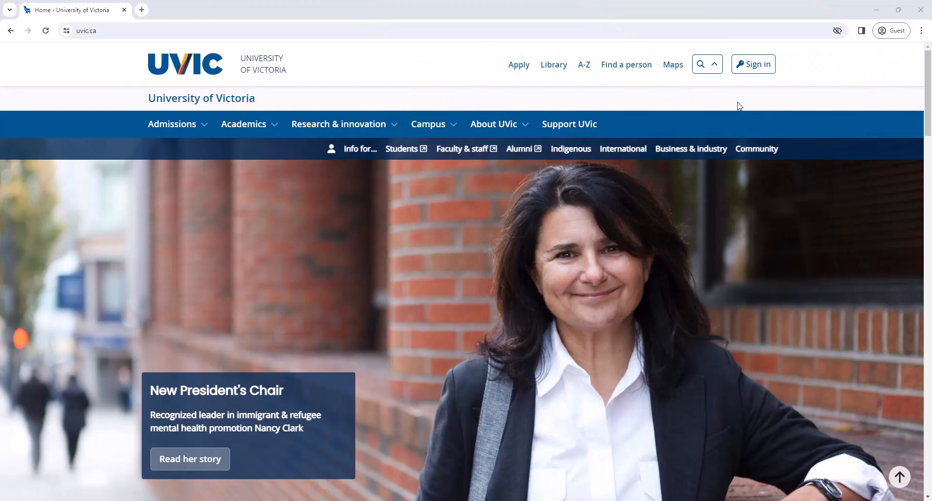
# Sign in again with NetLink ID and passphrase, then show Duo's other login options.
pyautogui.click(753, 64)
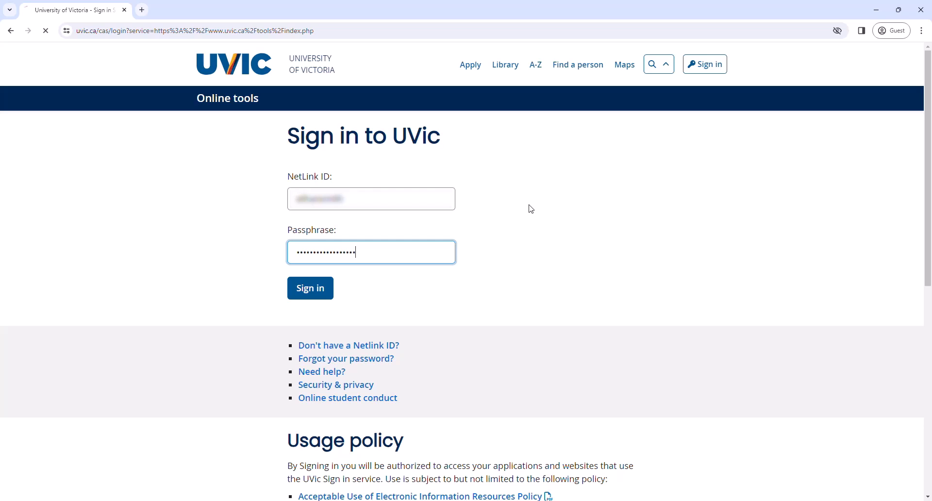
pyautogui.click(310, 288)
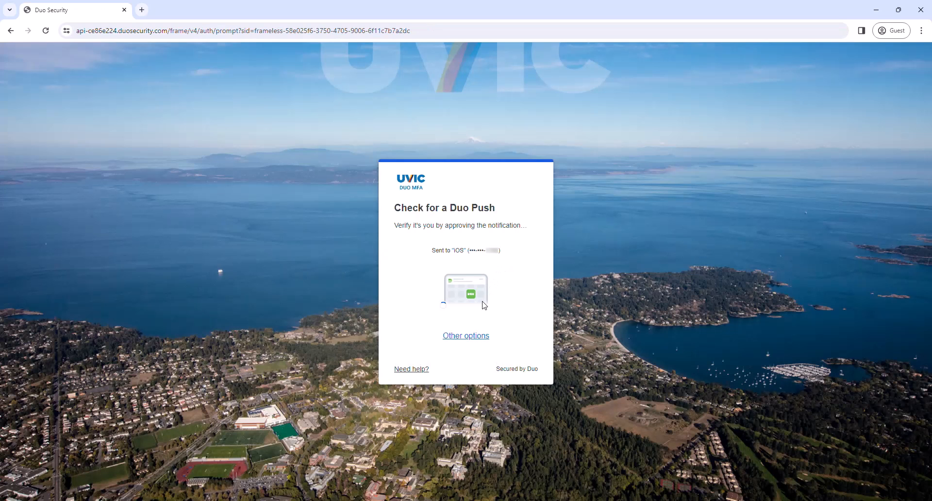
pyautogui.click(466, 335)
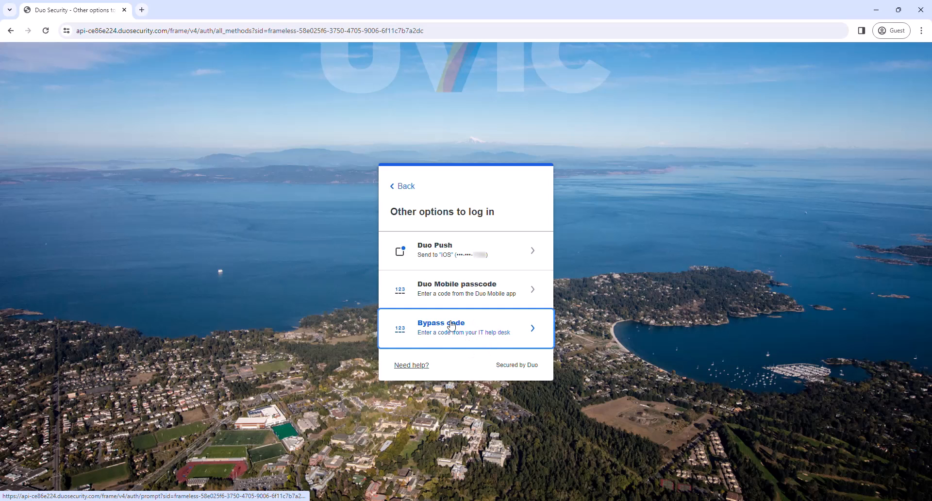
pyautogui.moveTo(444, 331)
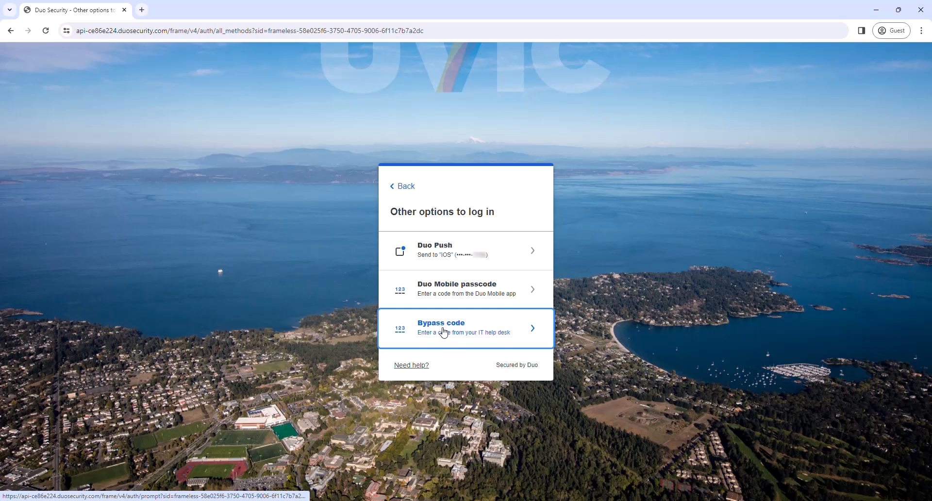
pyautogui.click(465, 328)
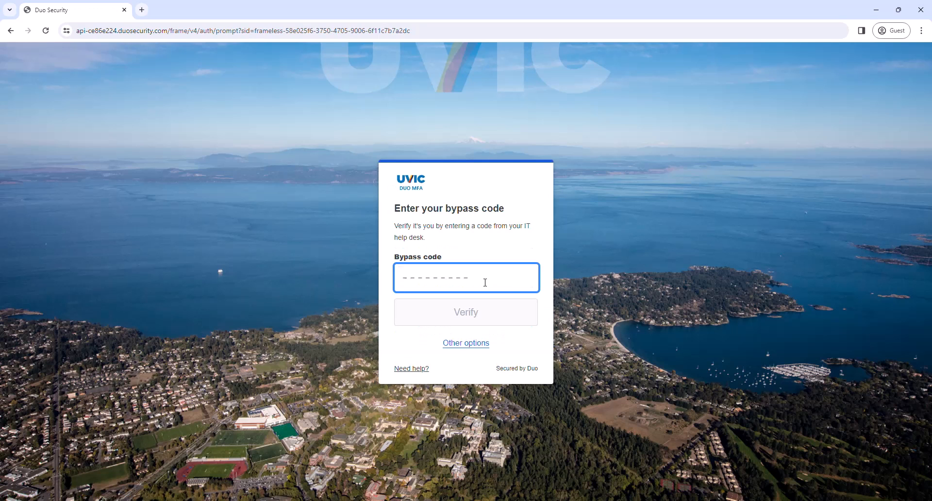
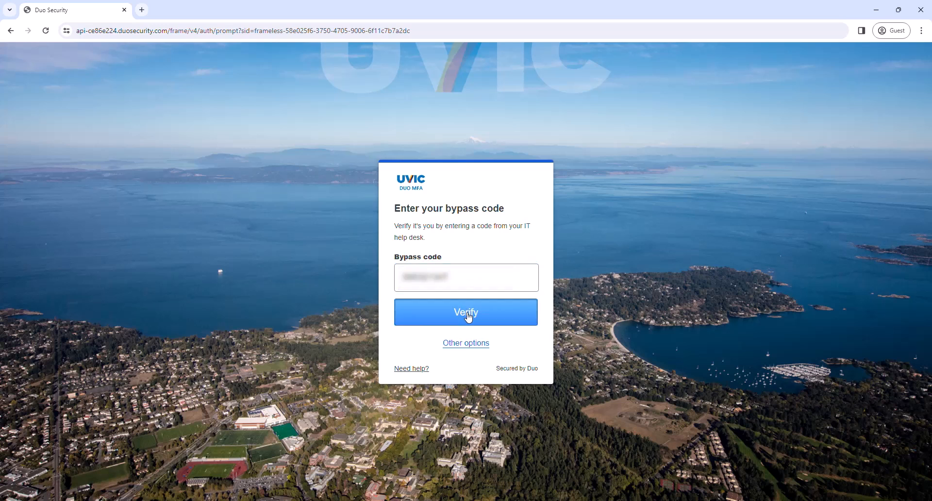
pyautogui.click(465, 312)
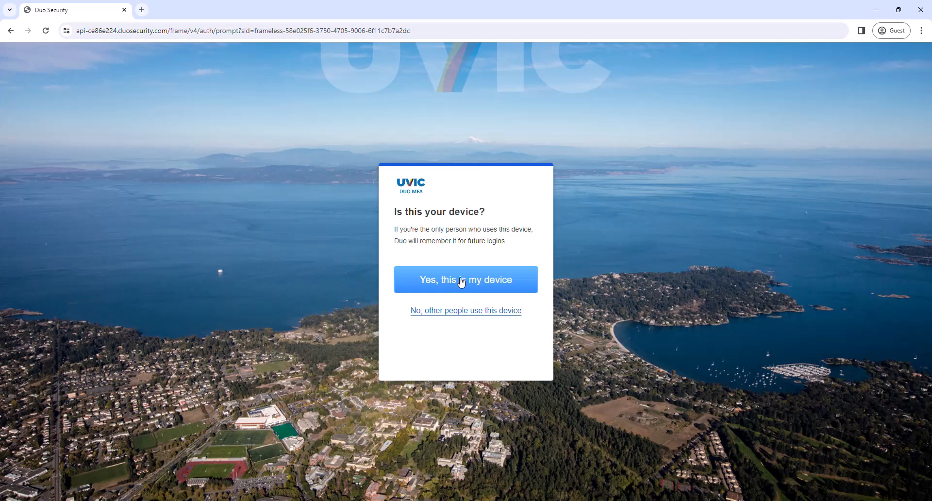
pyautogui.click(465, 279)
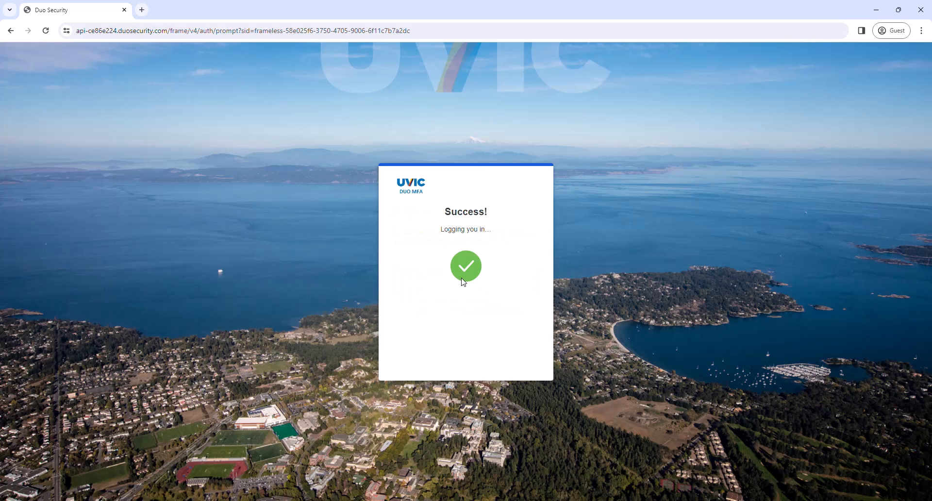